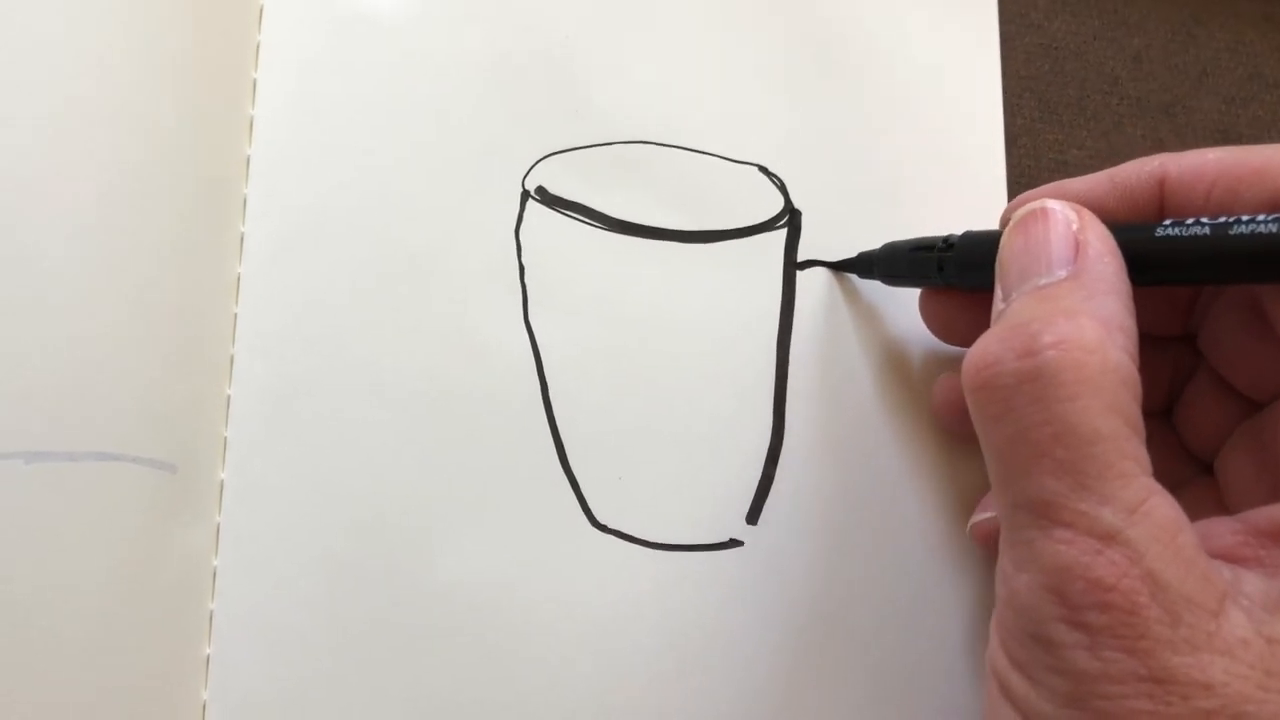
left_click_drag(810, 265, 800, 390)
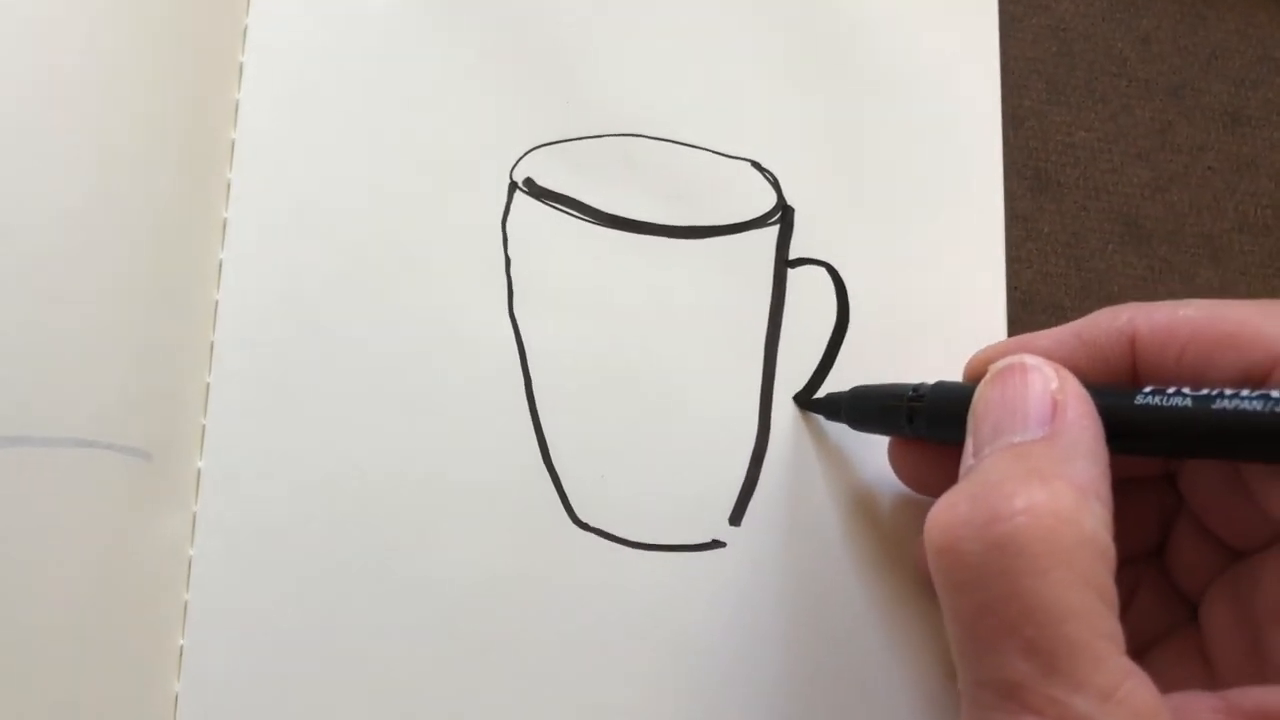